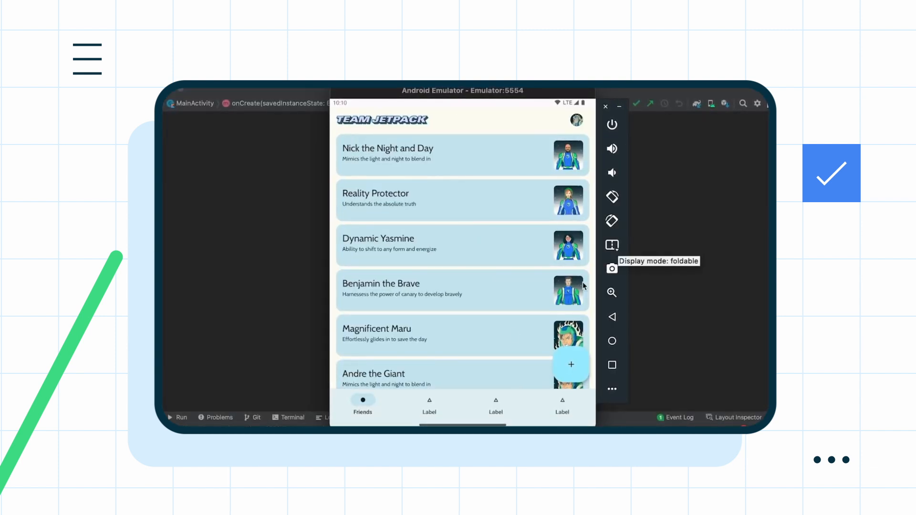
pyautogui.moveTo(612, 269)
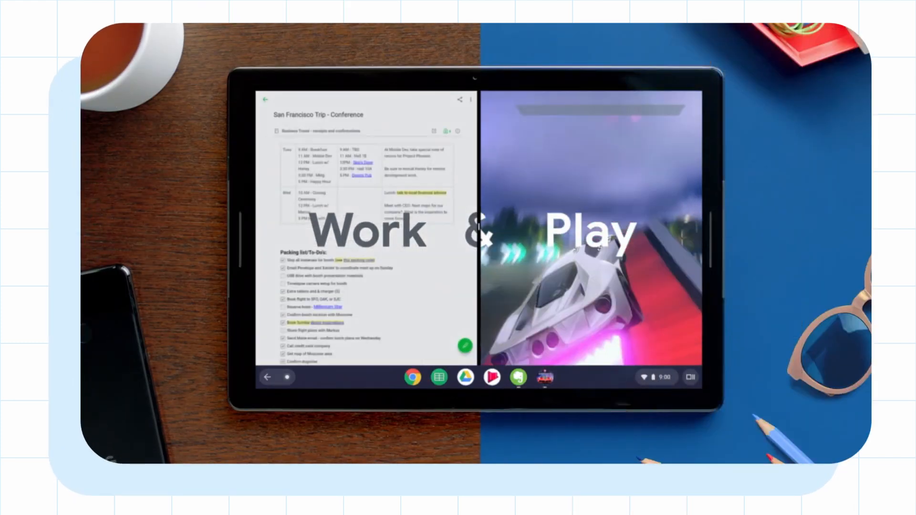
pyautogui.click(465, 377)
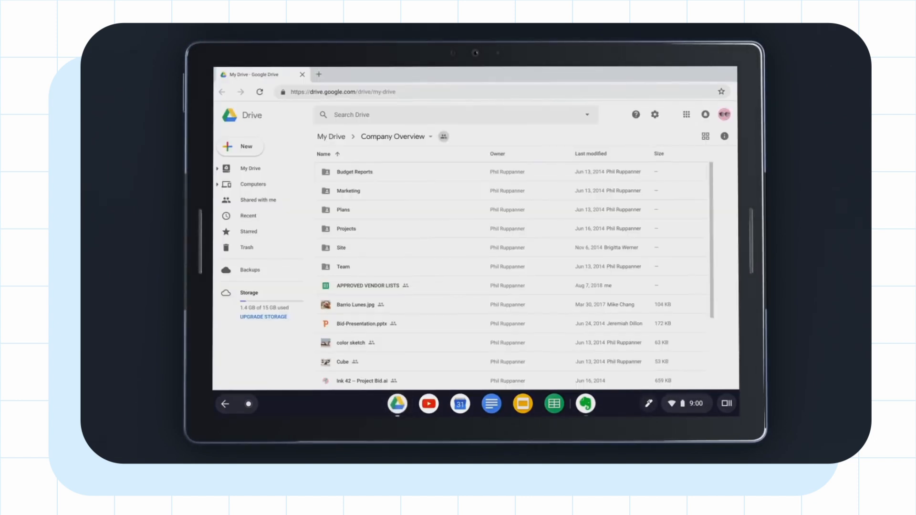
pyautogui.click(585, 403)
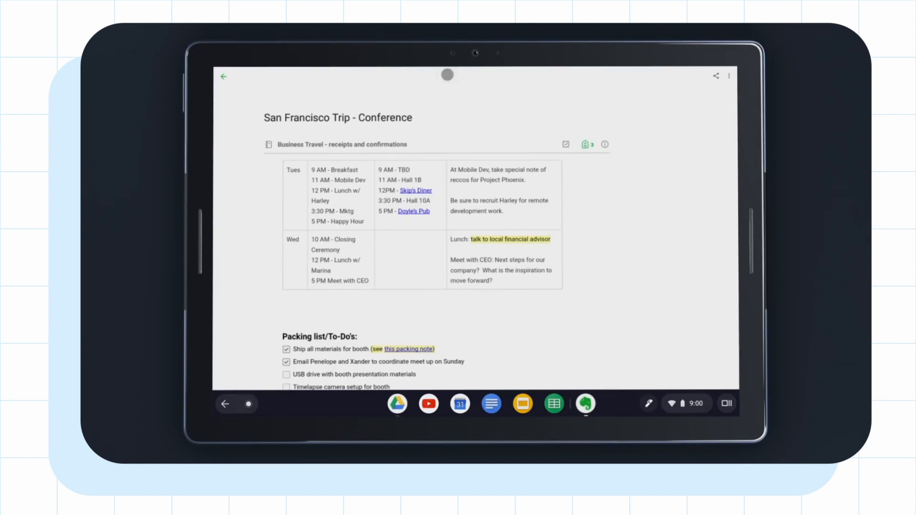
pyautogui.click(726, 403)
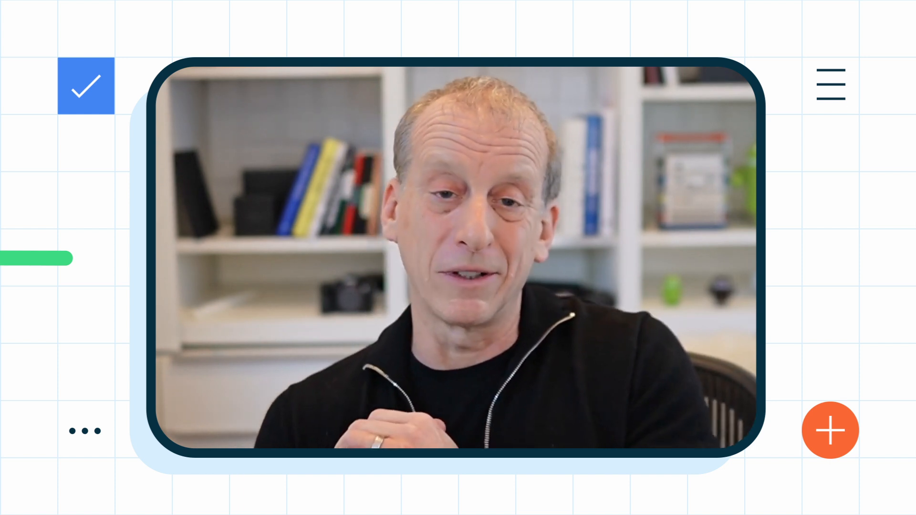
pyautogui.scroll(-3)
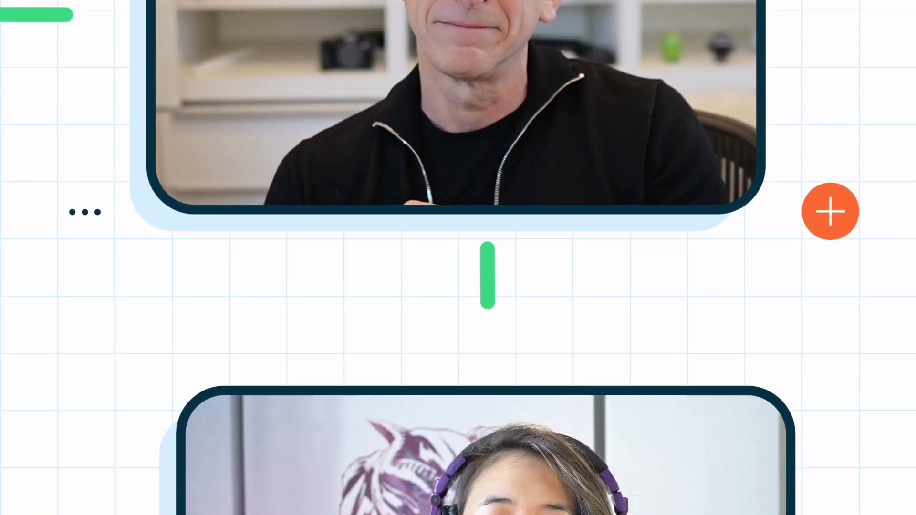